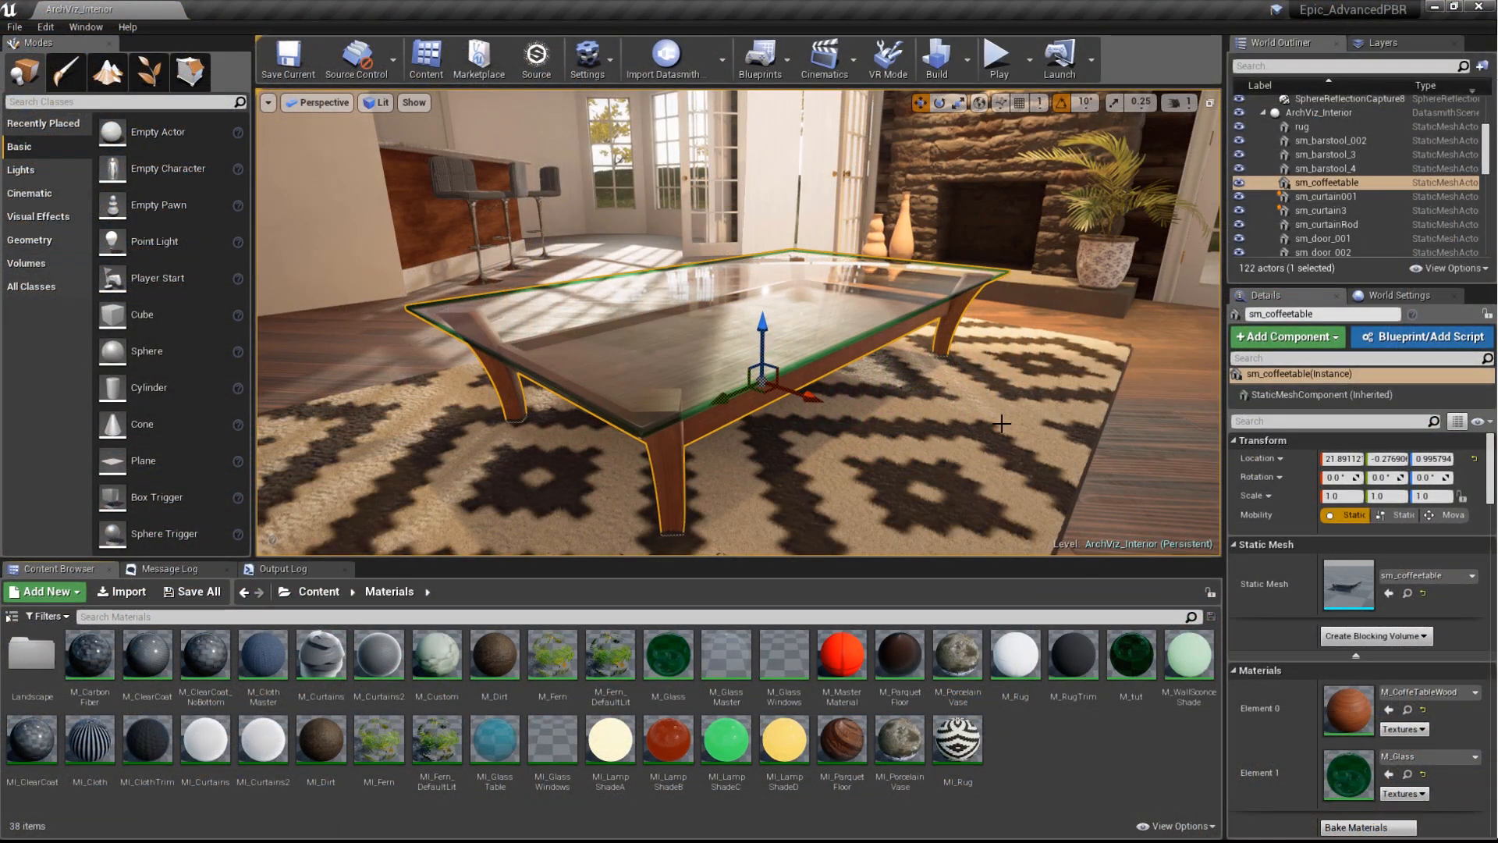
Create a material instance from M_Glass and name it MI_Glass
{"action": "right_click", "coordinate": [668, 657]}
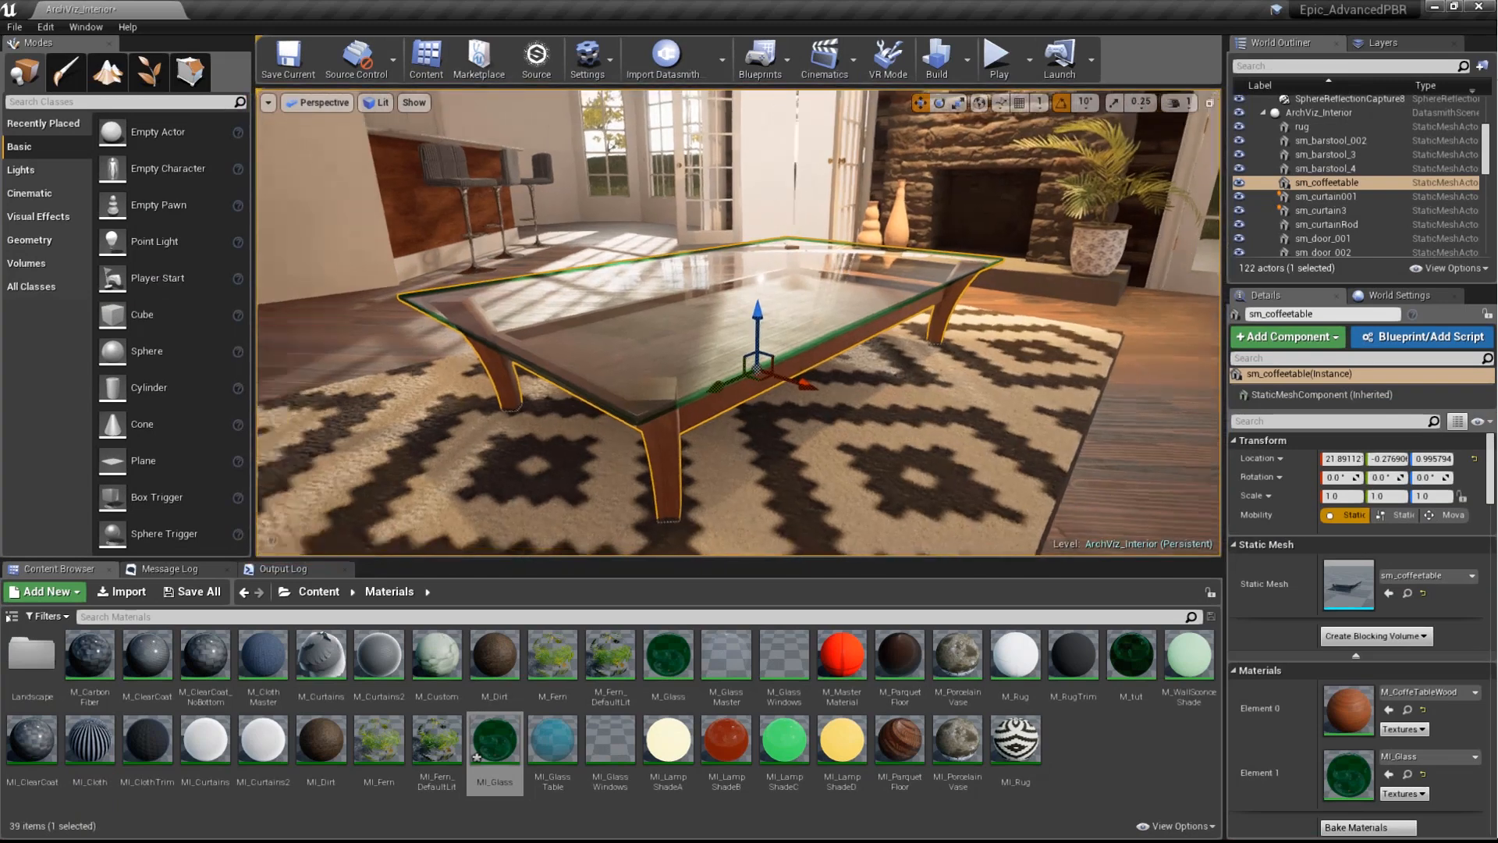
{"action": "left_click", "coordinate": [495, 748]}
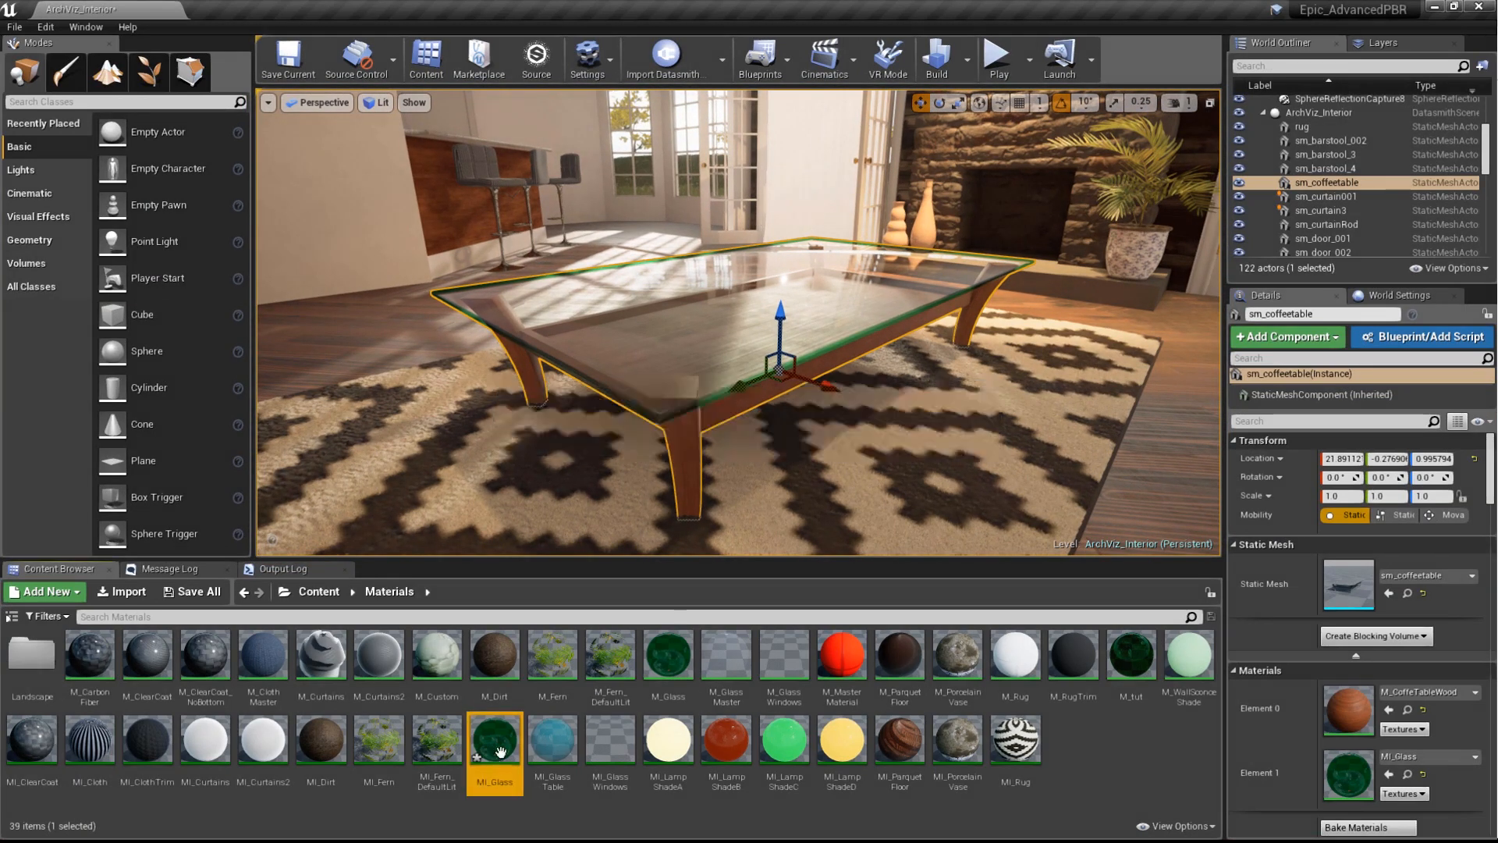
In MI_Glass, pick a green Edge Tint Color and enable the Top Tint Color override
{"action": "double_click", "coordinate": [495, 743]}
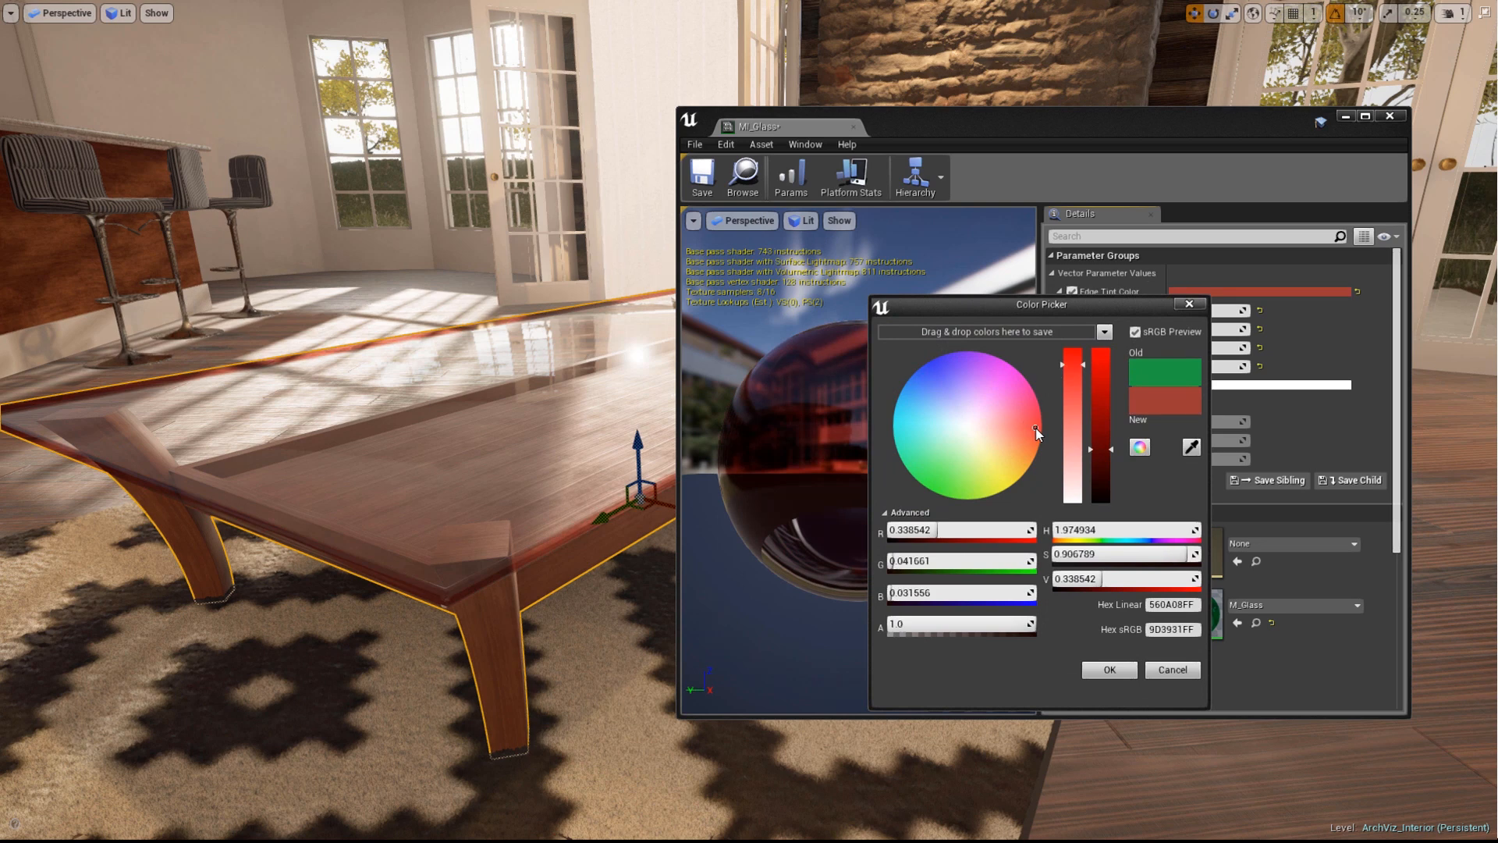
{"action": "left_click", "coordinate": [917, 379]}
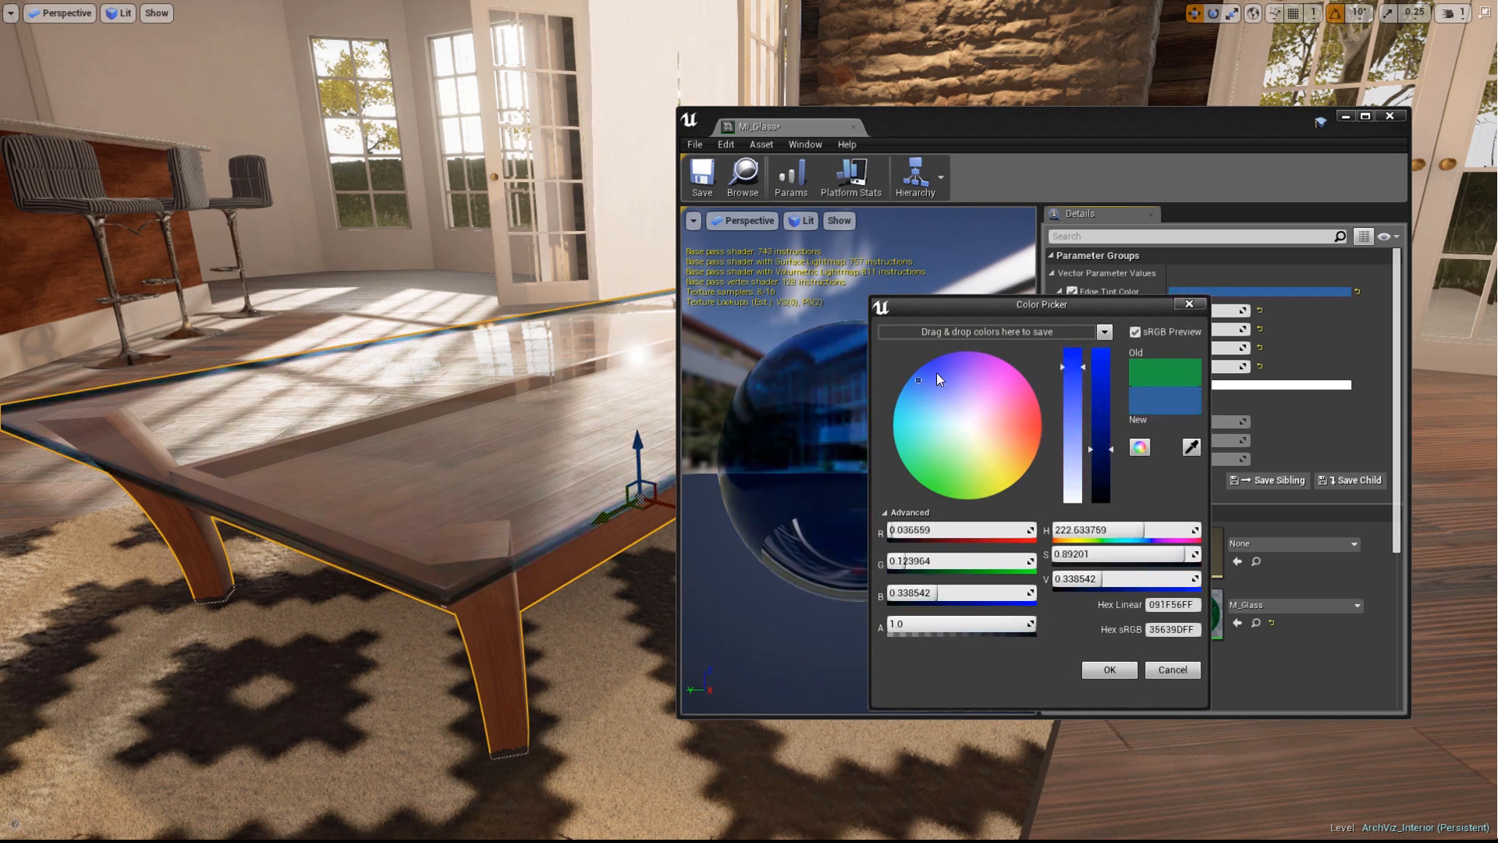
{"action": "left_click", "coordinate": [938, 475]}
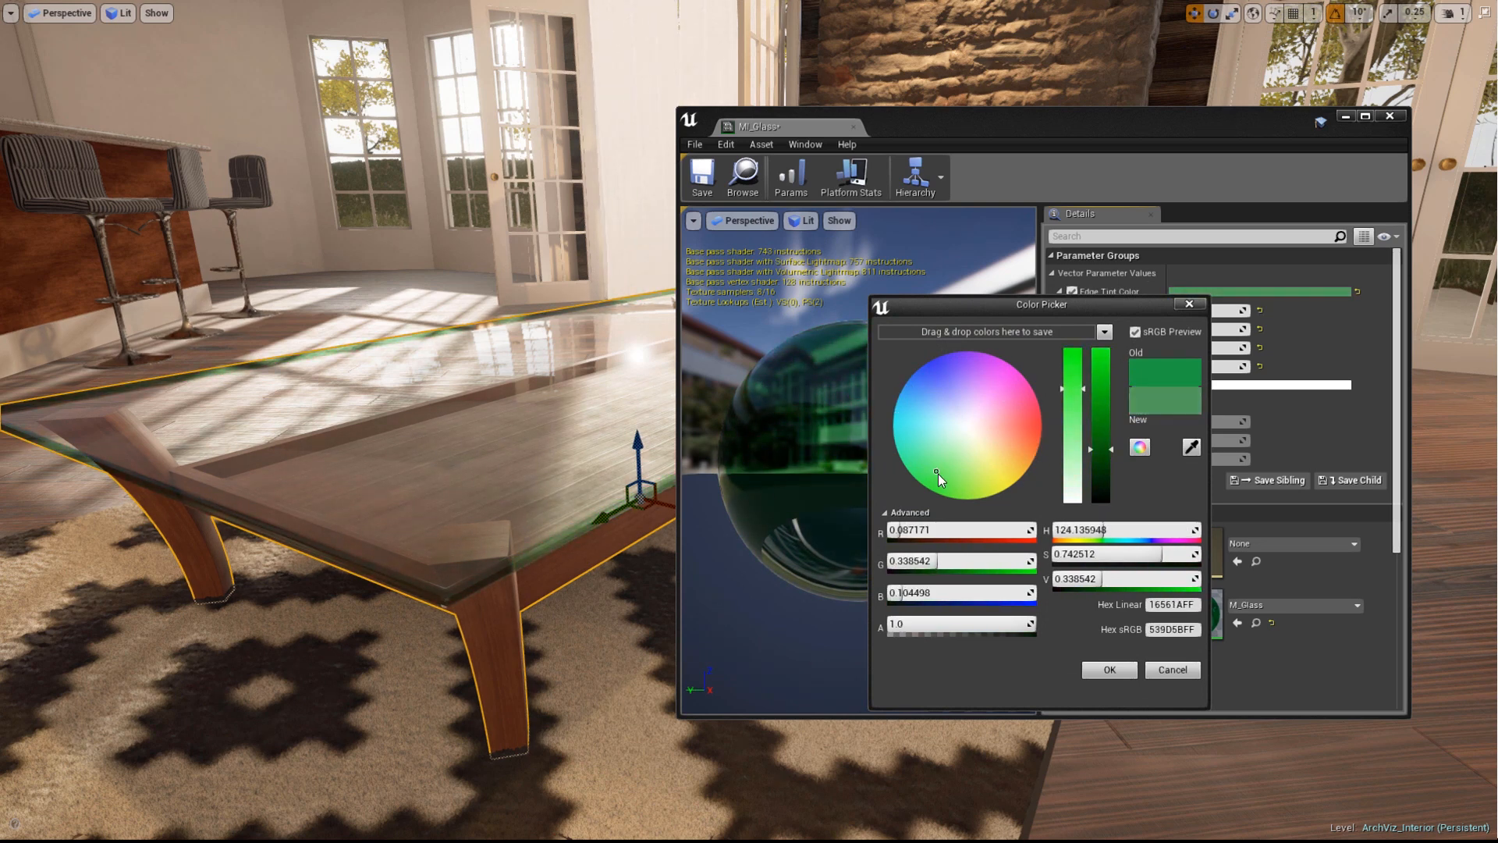
{"action": "left_click_drag", "start_coordinate": [938, 479], "coordinate": [938, 495]}
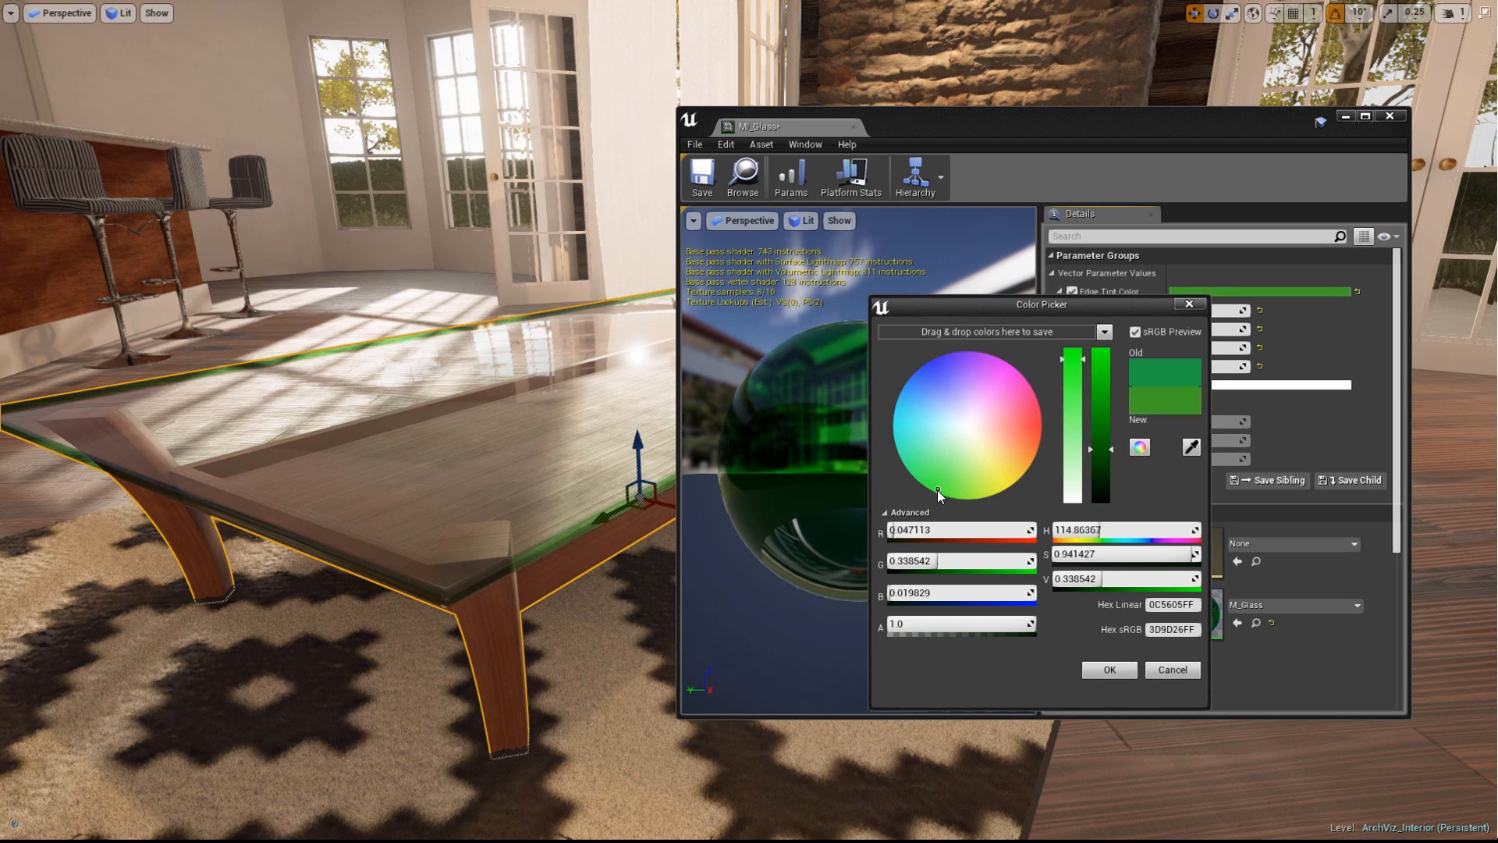
{"action": "left_click", "coordinate": [1108, 669]}
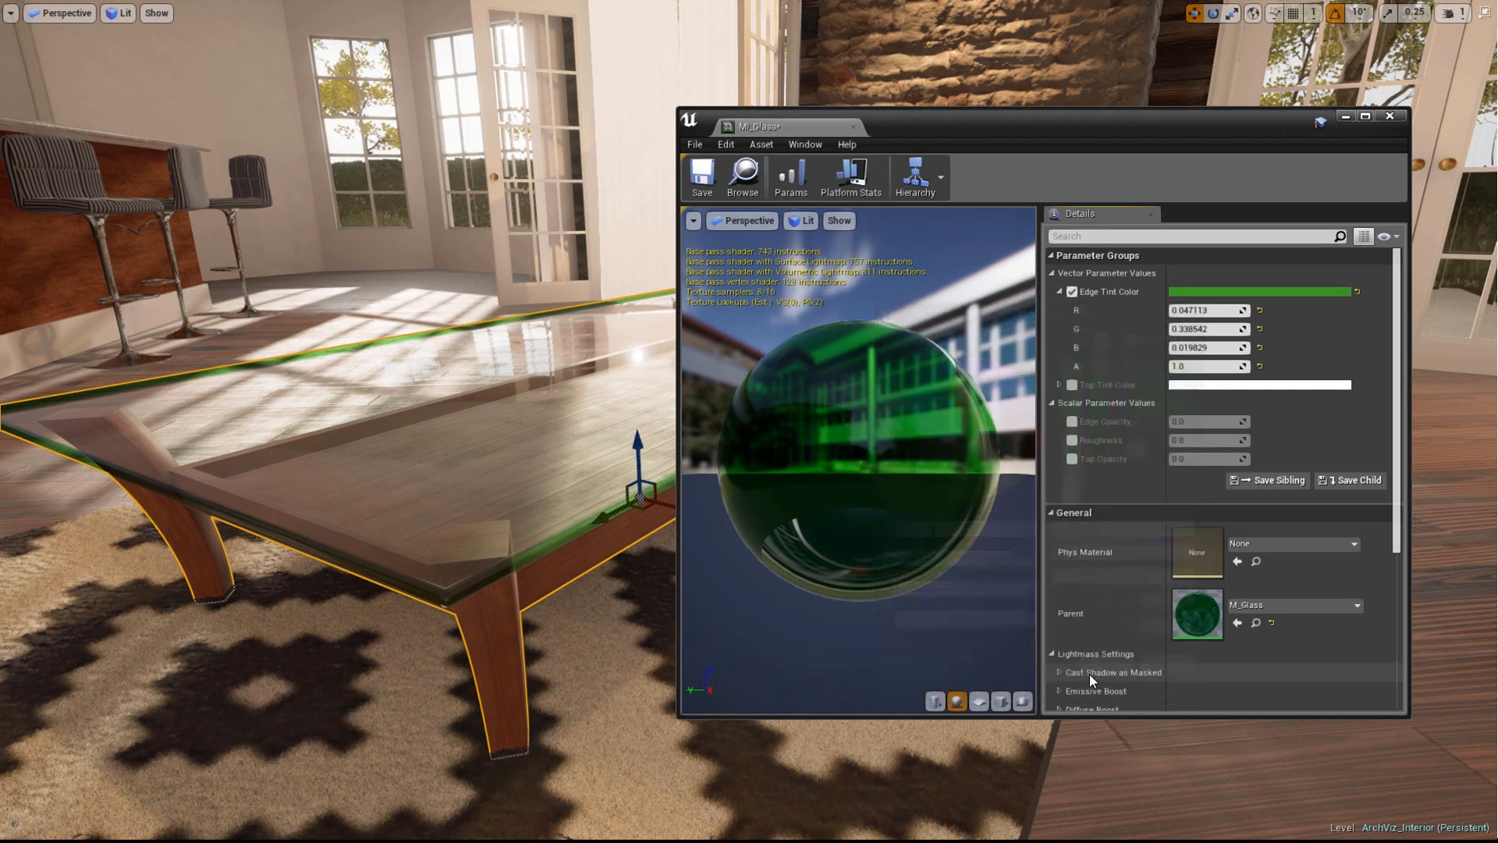
{"action": "left_click", "coordinate": [1074, 383]}
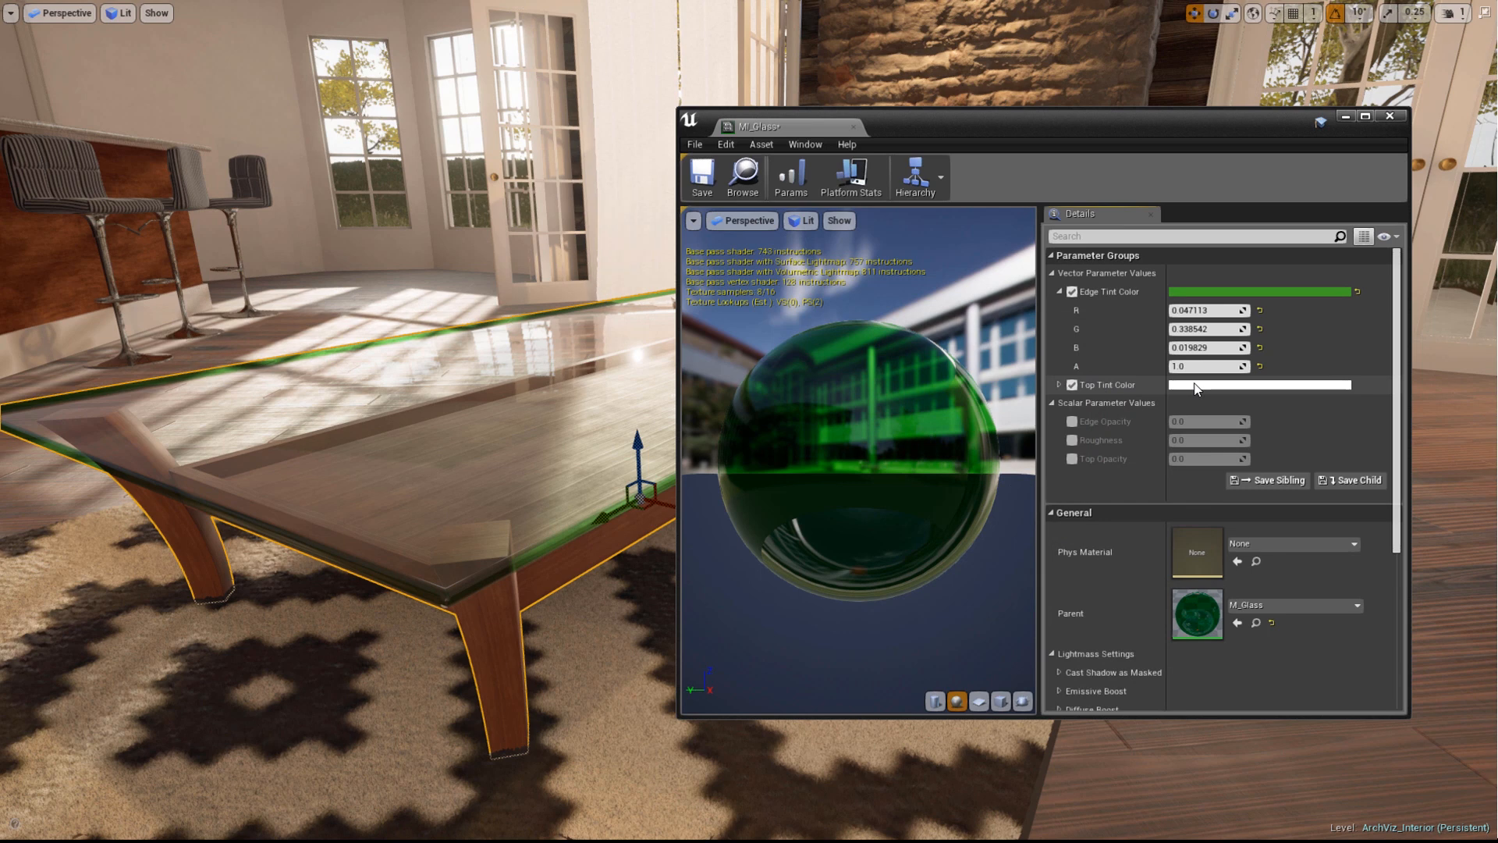
Choose a very pale green Top Tint Color and override Roughness at about 0.25
{"action": "left_click", "coordinate": [1261, 384]}
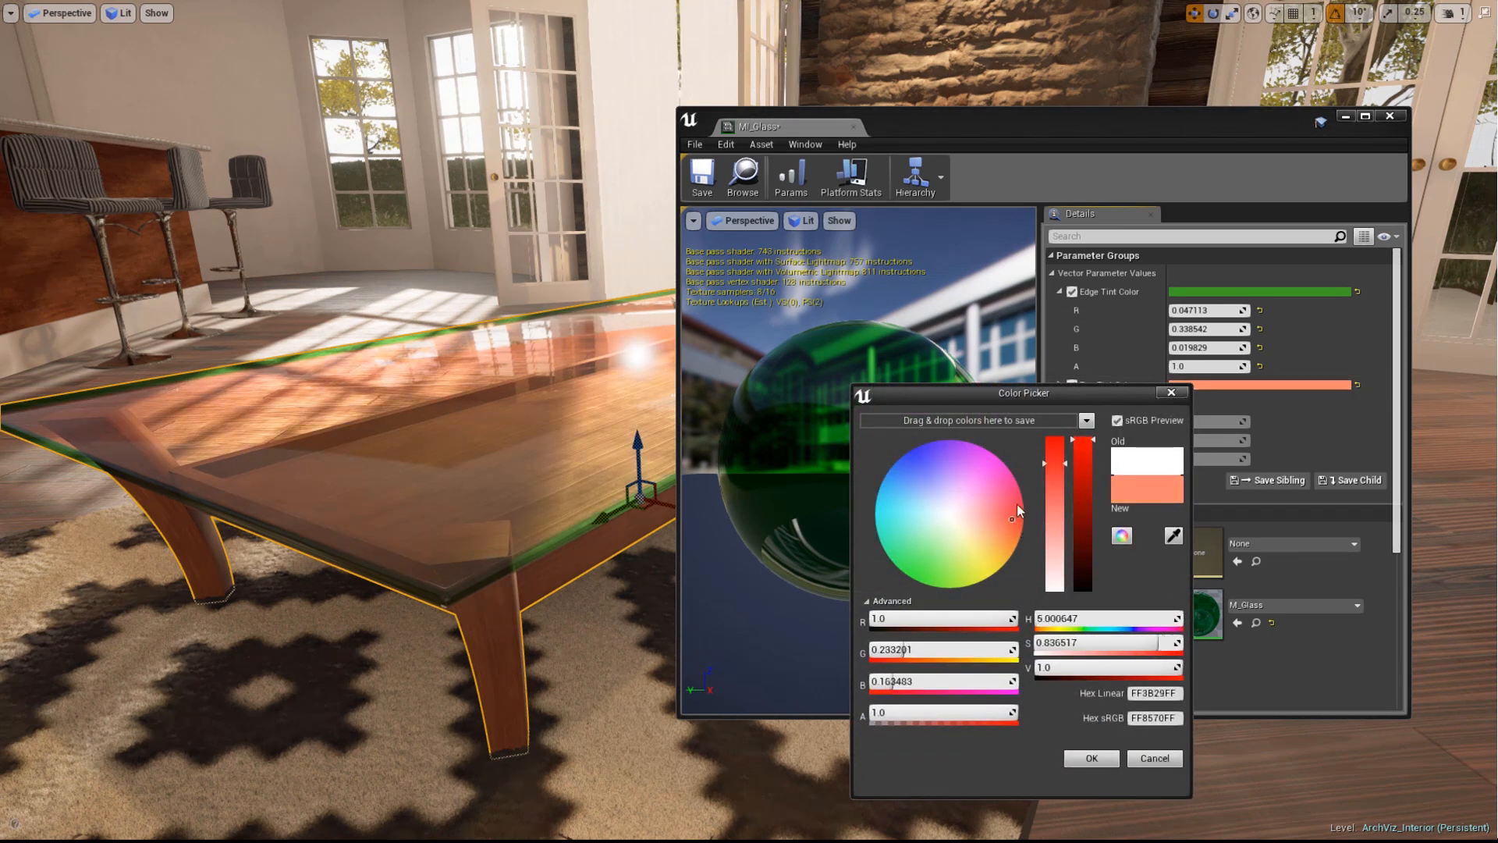
{"action": "left_click", "coordinate": [879, 490]}
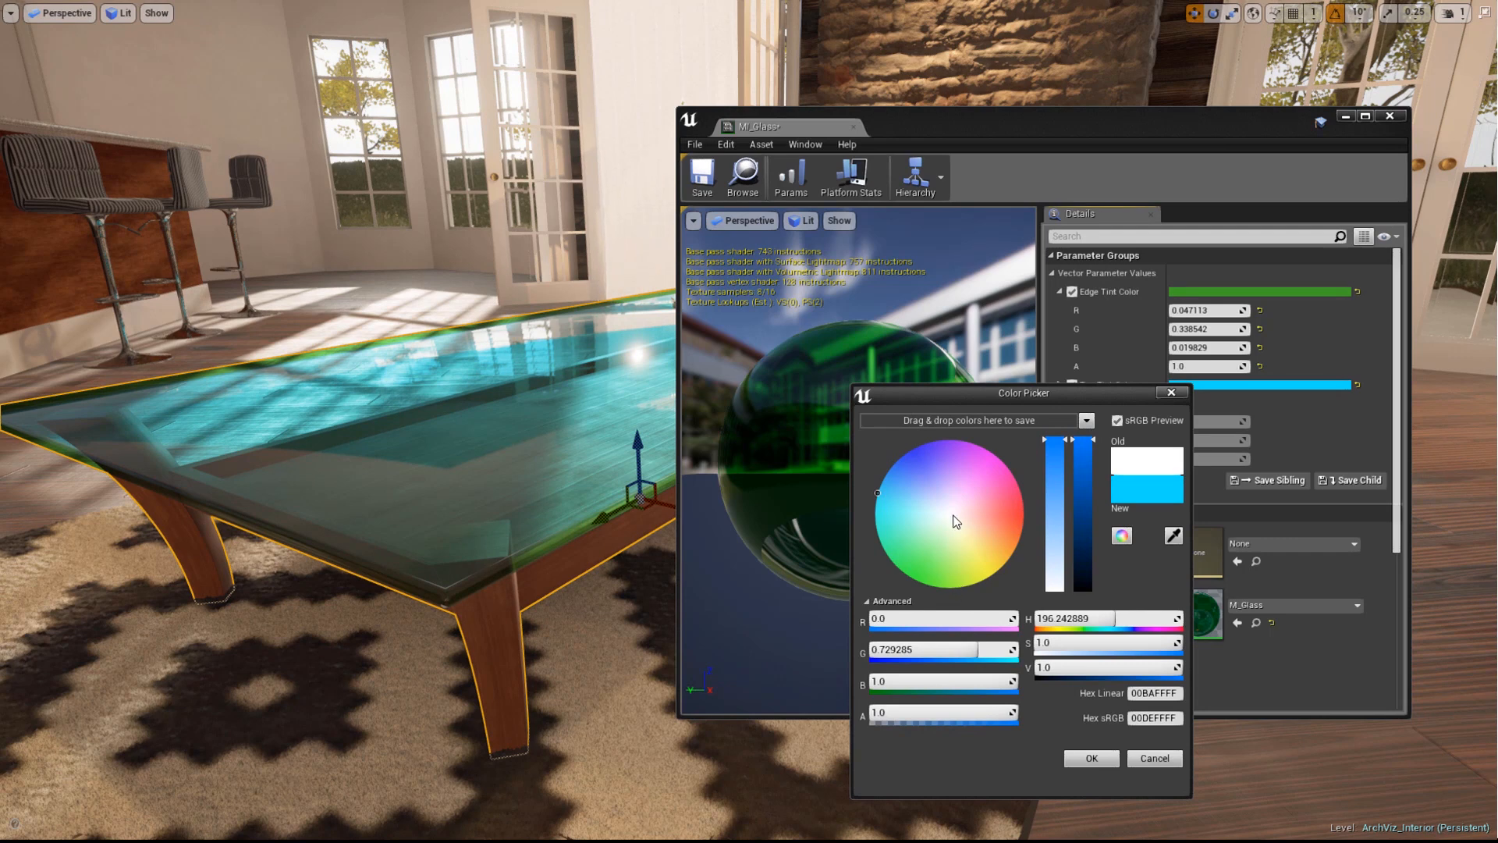
{"action": "mouse_move", "coordinate": [949, 520]}
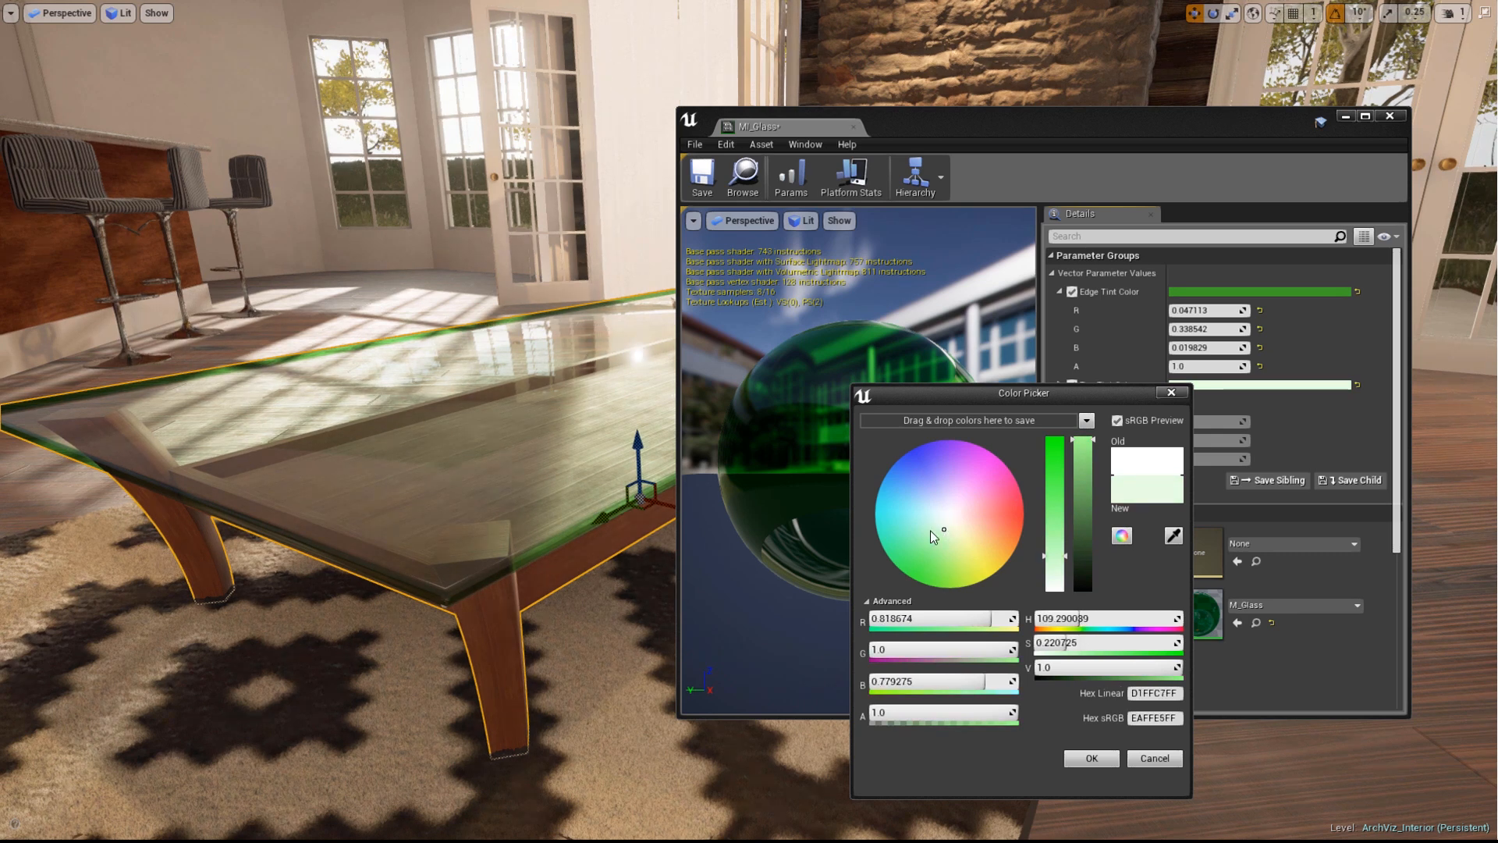
{"action": "left_click", "coordinate": [1092, 758]}
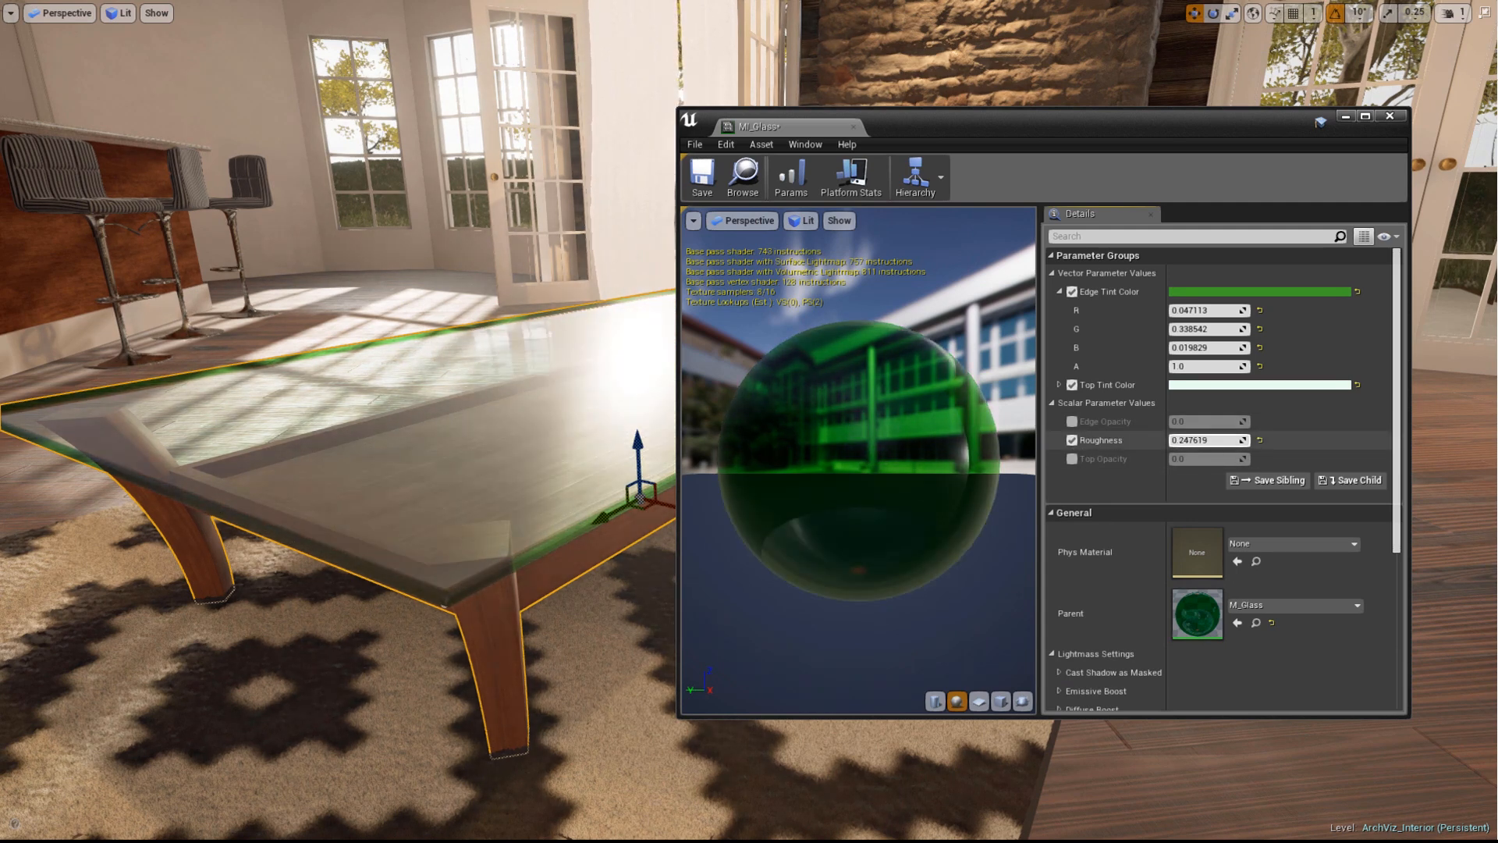
Drop the Roughness override and set Top Opacity about 0.27 and Edge Opacity about -0.56
{"action": "left_click_drag", "start_coordinate": [1208, 440], "coordinate": [1261, 440]}
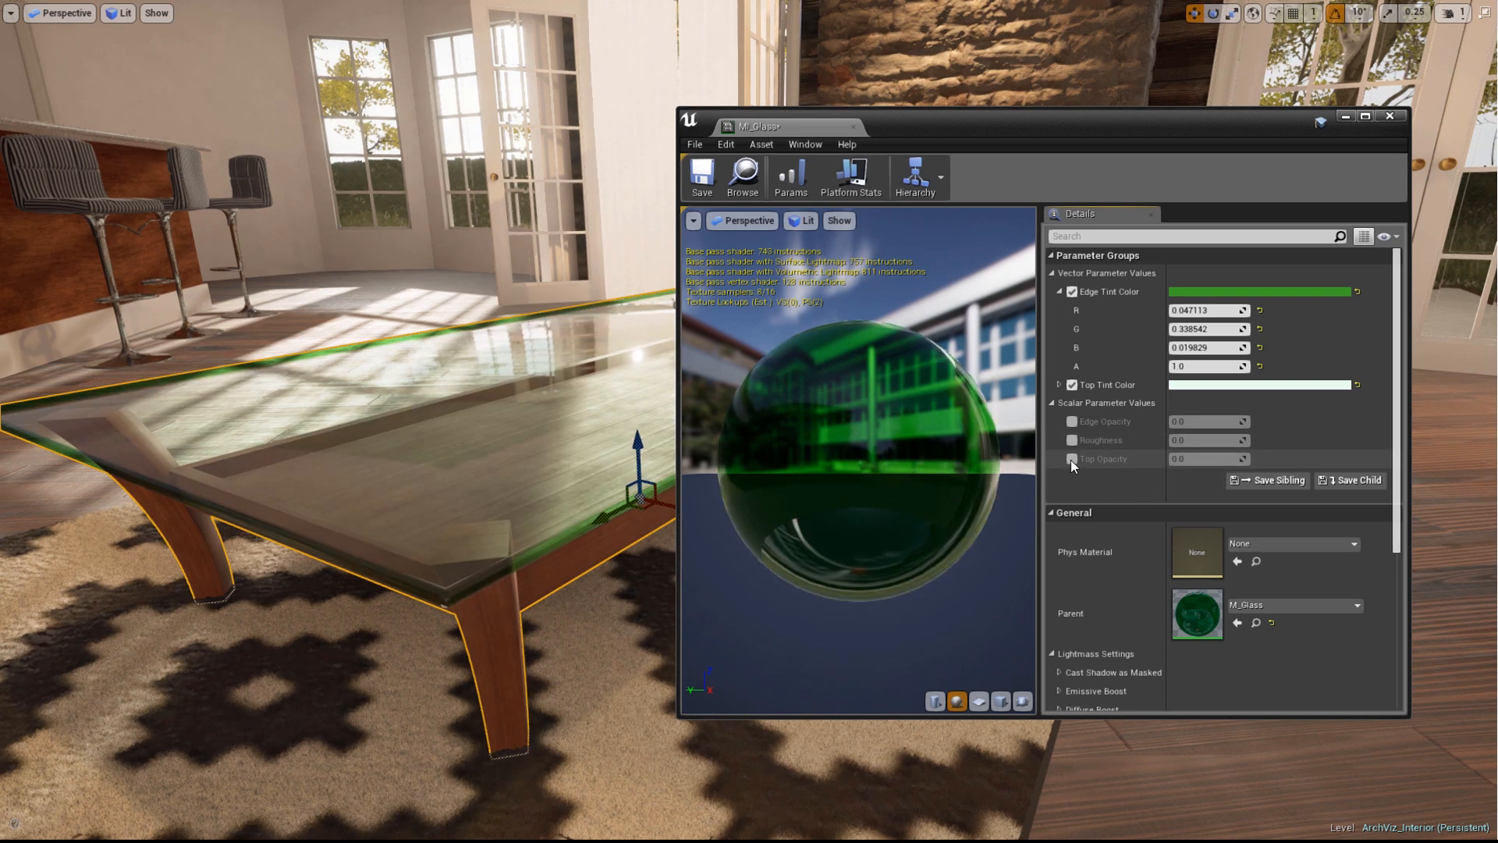
{"action": "left_click", "coordinate": [1070, 459]}
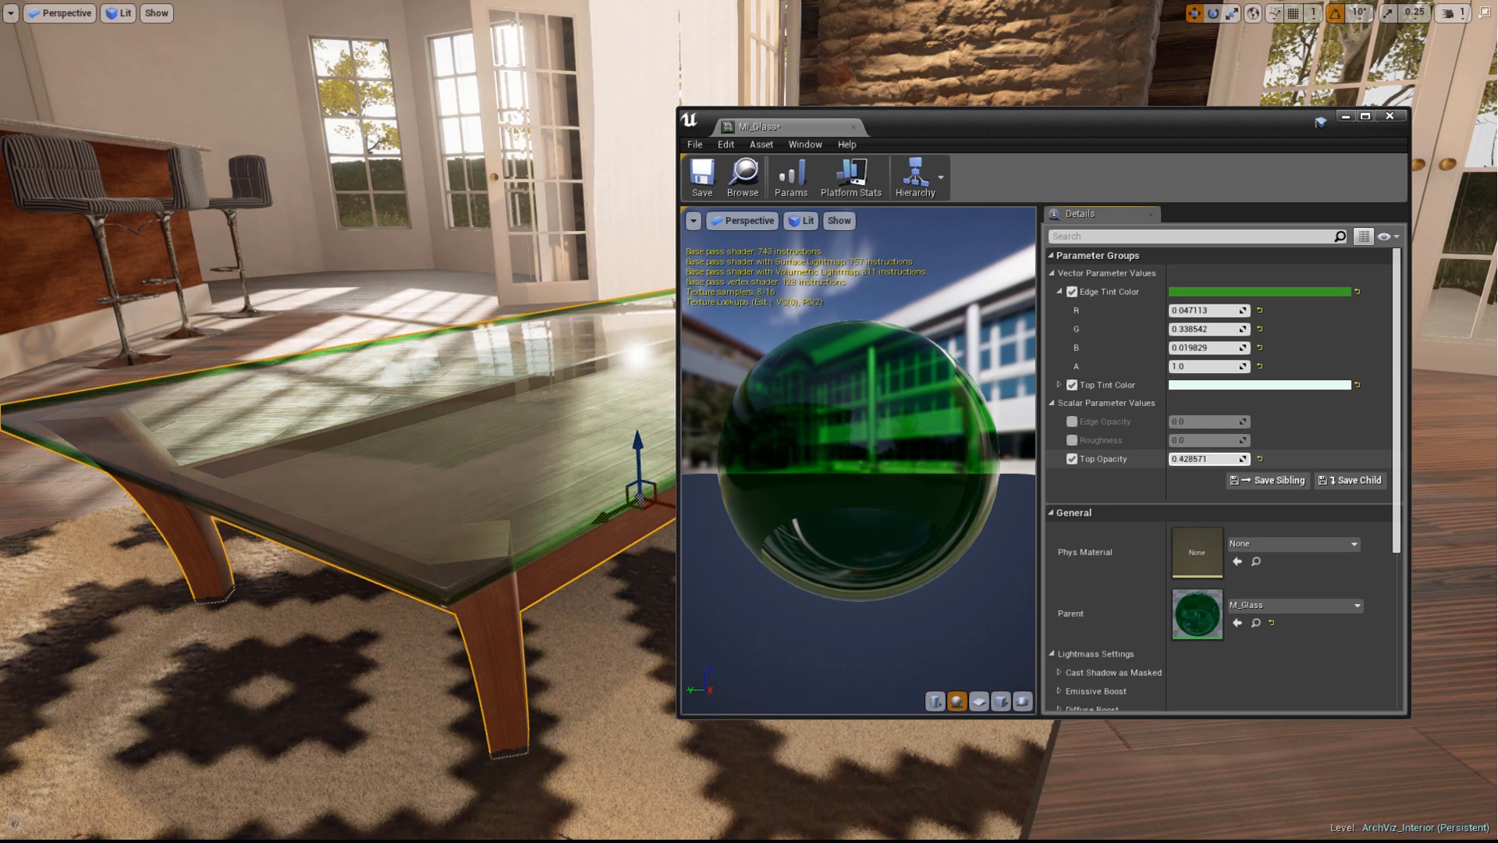
{"action": "type", "text": "0.977437"}
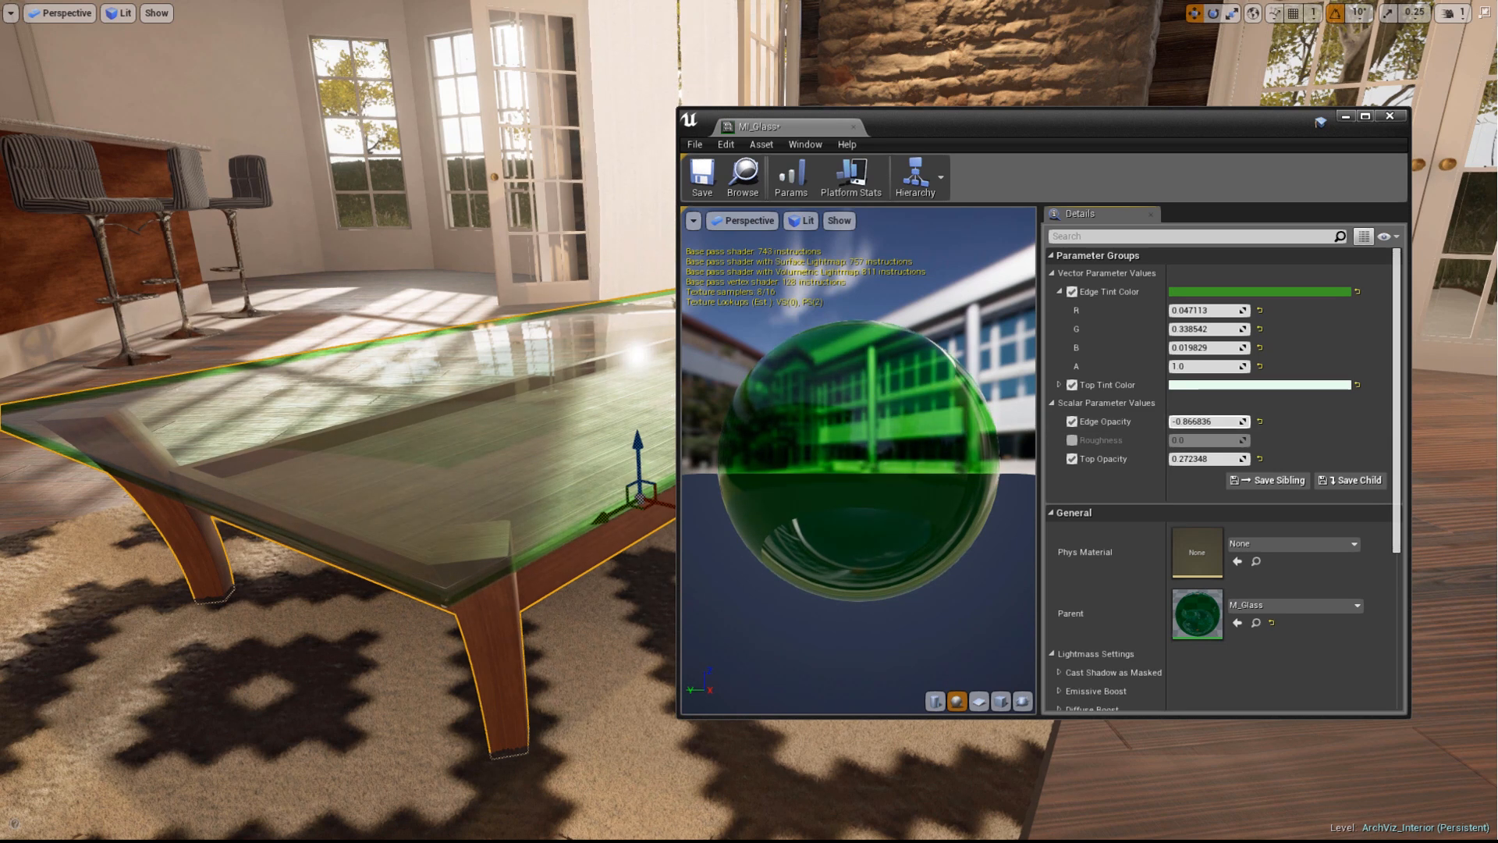
{"action": "left_click_drag", "start_coordinate": [1207, 421], "coordinate": [1232, 422]}
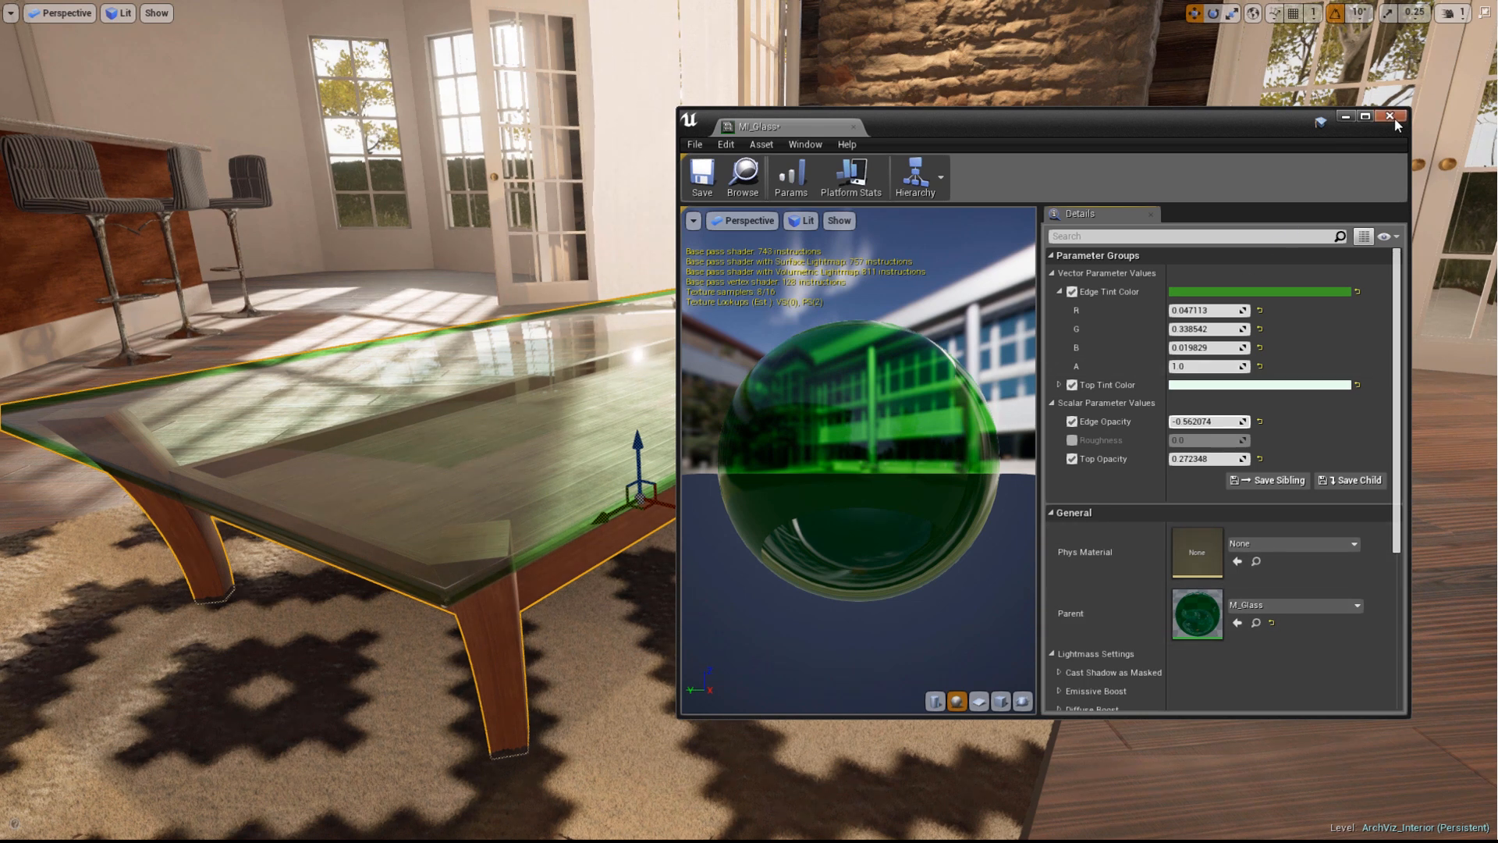
Close MI_Glass and maximize the M_Glass parent material graph
{"action": "left_click", "coordinate": [1392, 119]}
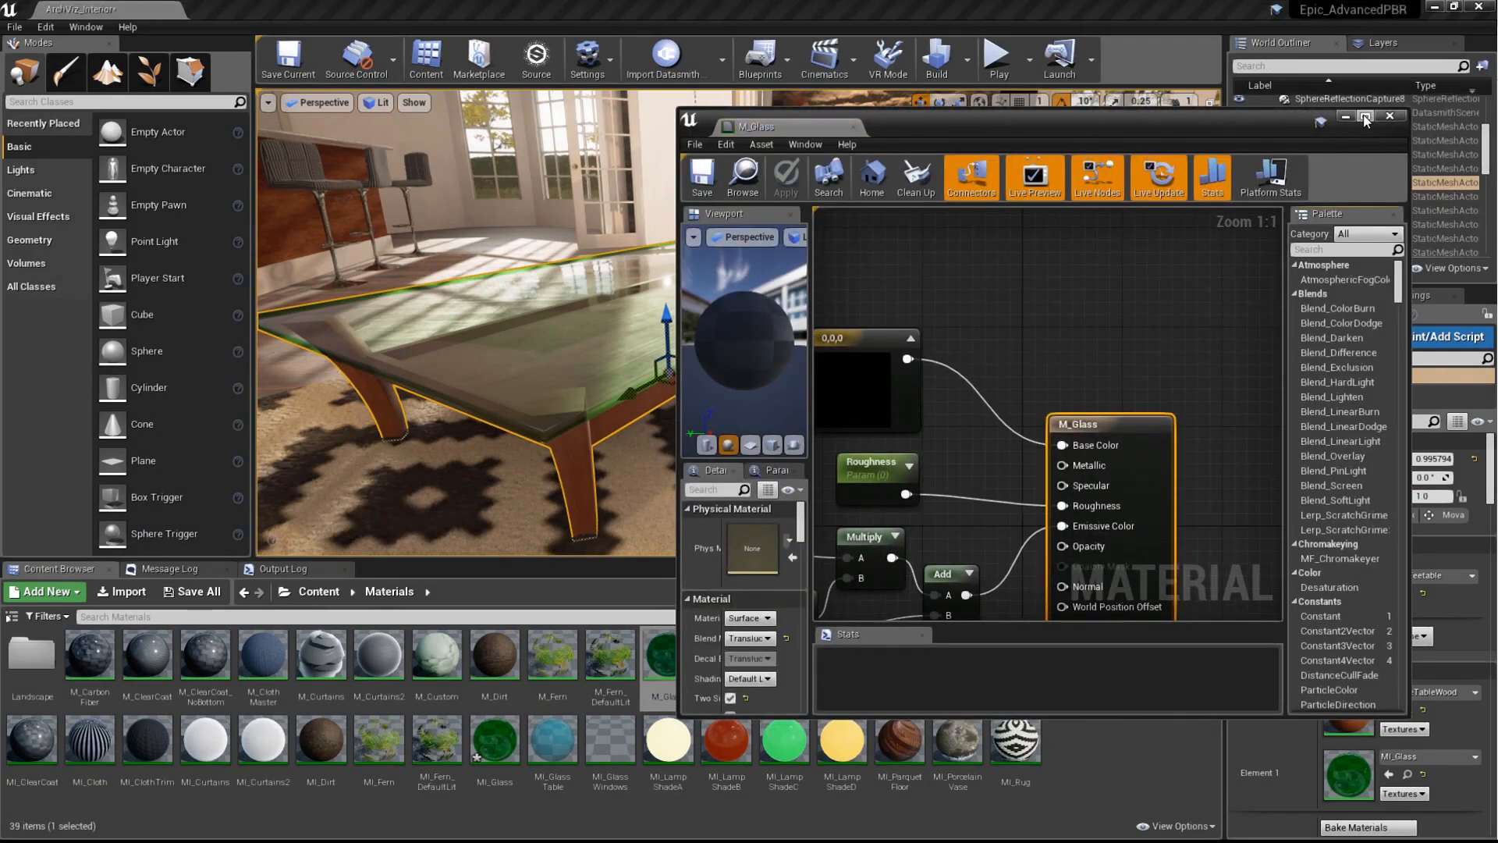
{"action": "left_click", "coordinate": [1367, 116]}
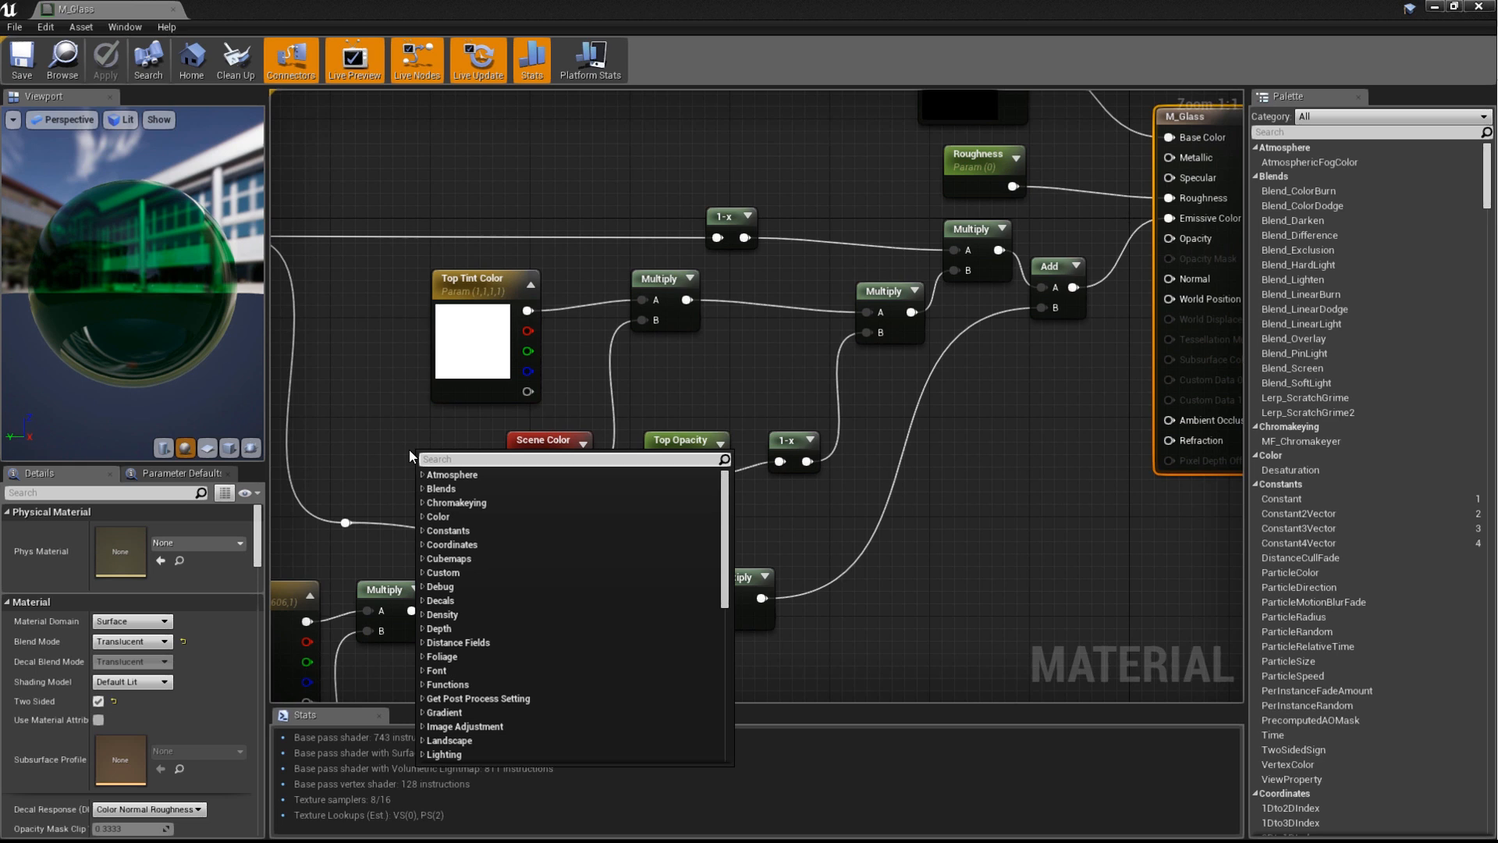
Add a SpiralBlur-SceneTexture node and wire its Result into the Multiply chain
{"action": "type", "text": "spiral"}
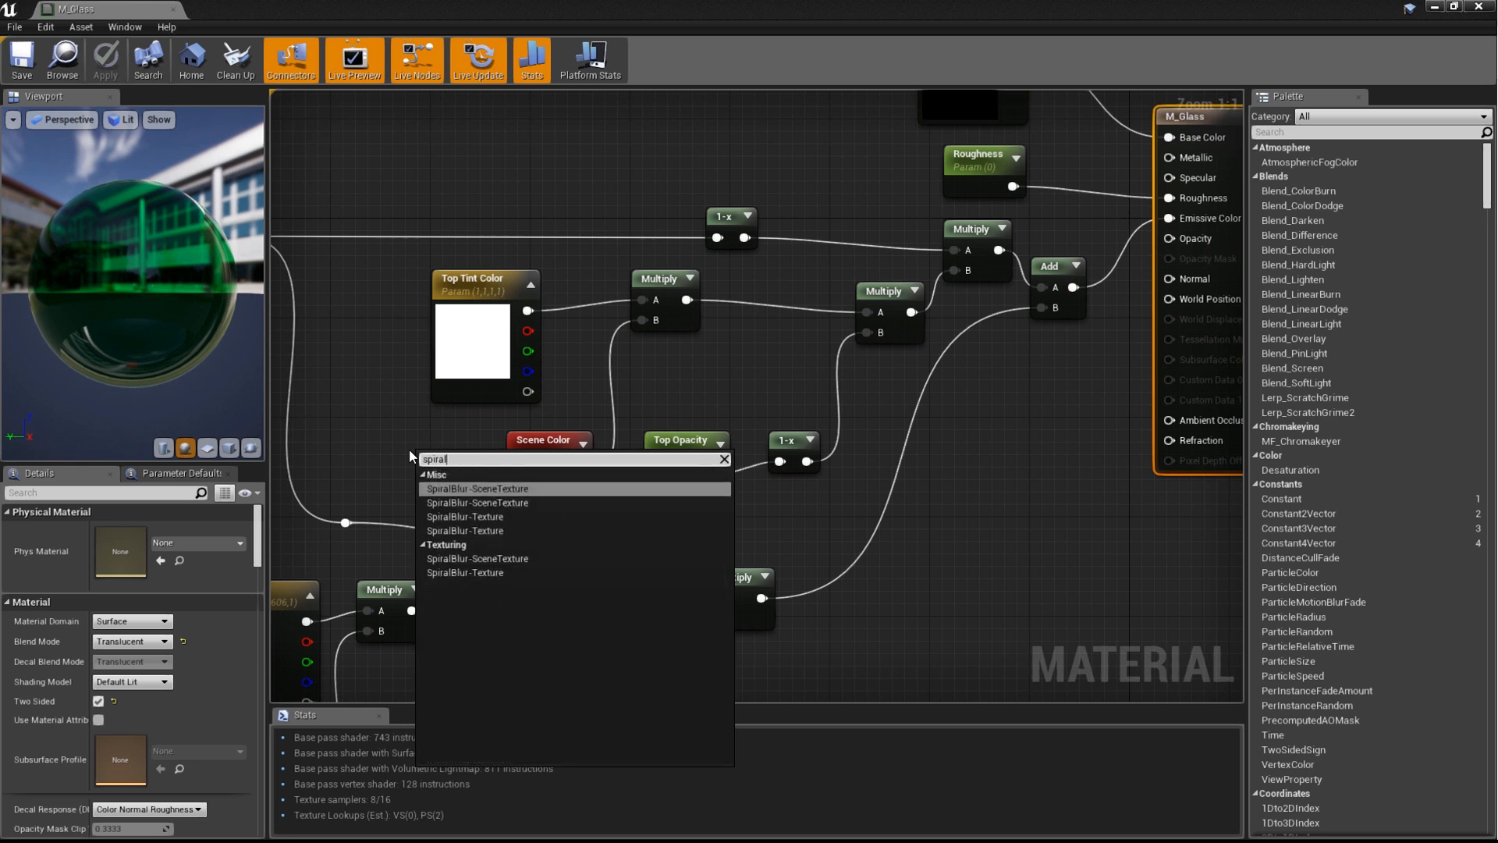
{"action": "left_click", "coordinate": [477, 489]}
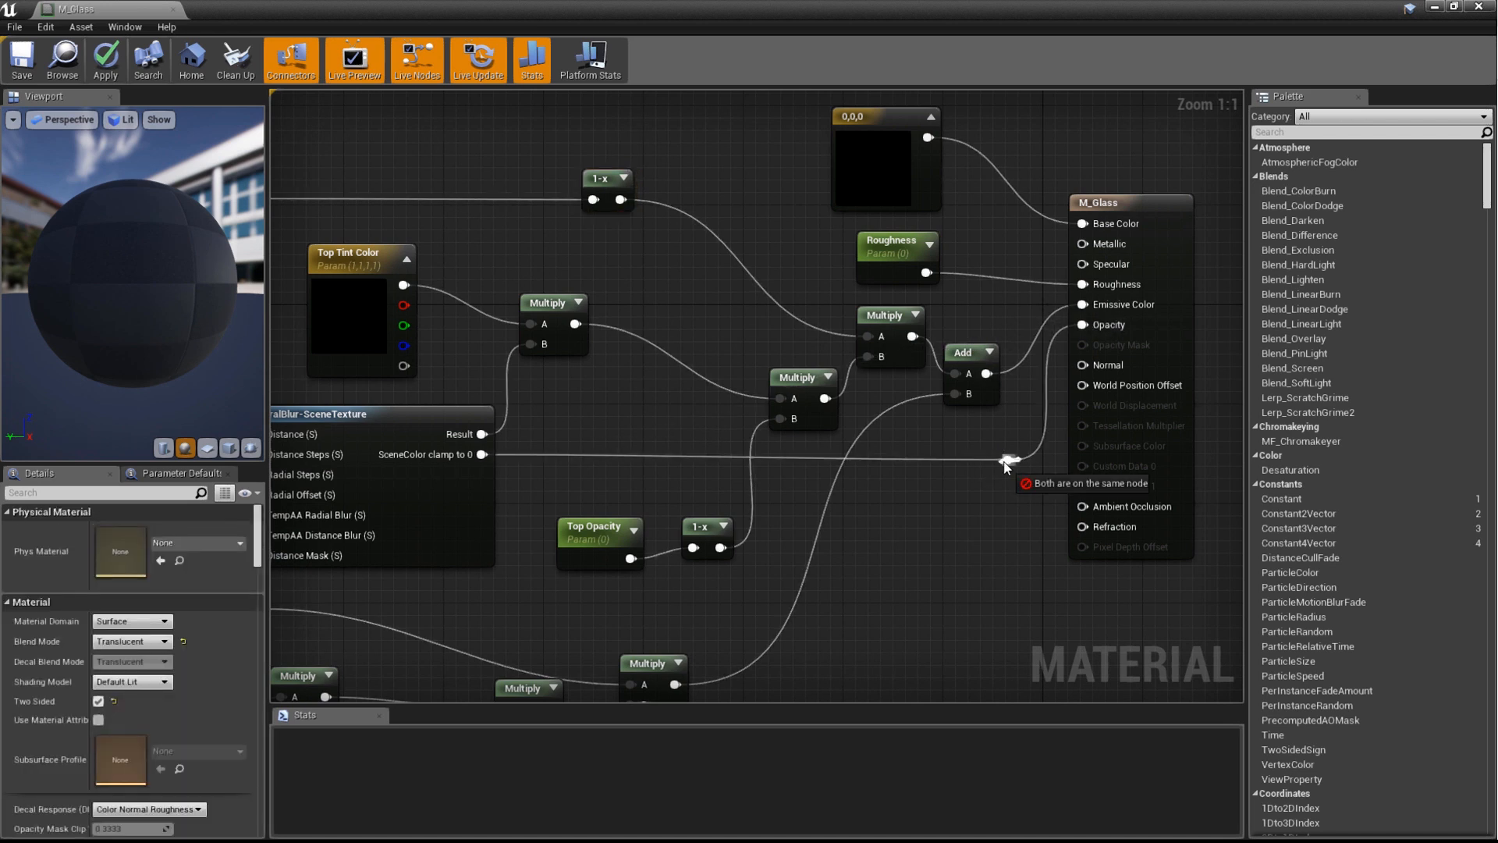
Add a ScalarParameter named 'SpiralBlur Distance' feeding the spiral blur's Distance input
{"action": "left_click", "coordinate": [1008, 449]}
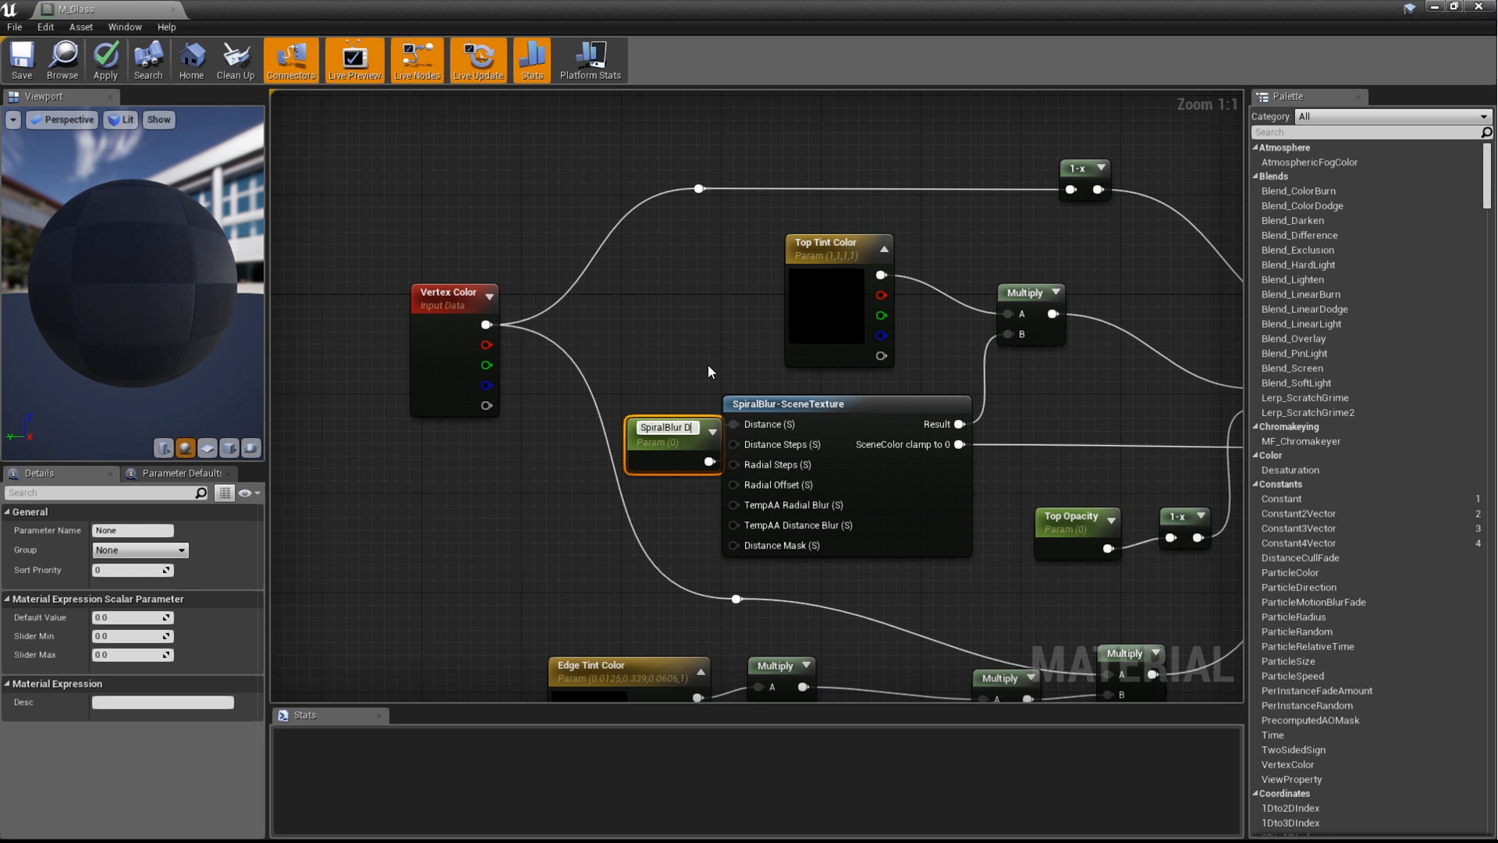
{"action": "type", "text": "SpiralBlur Distance"}
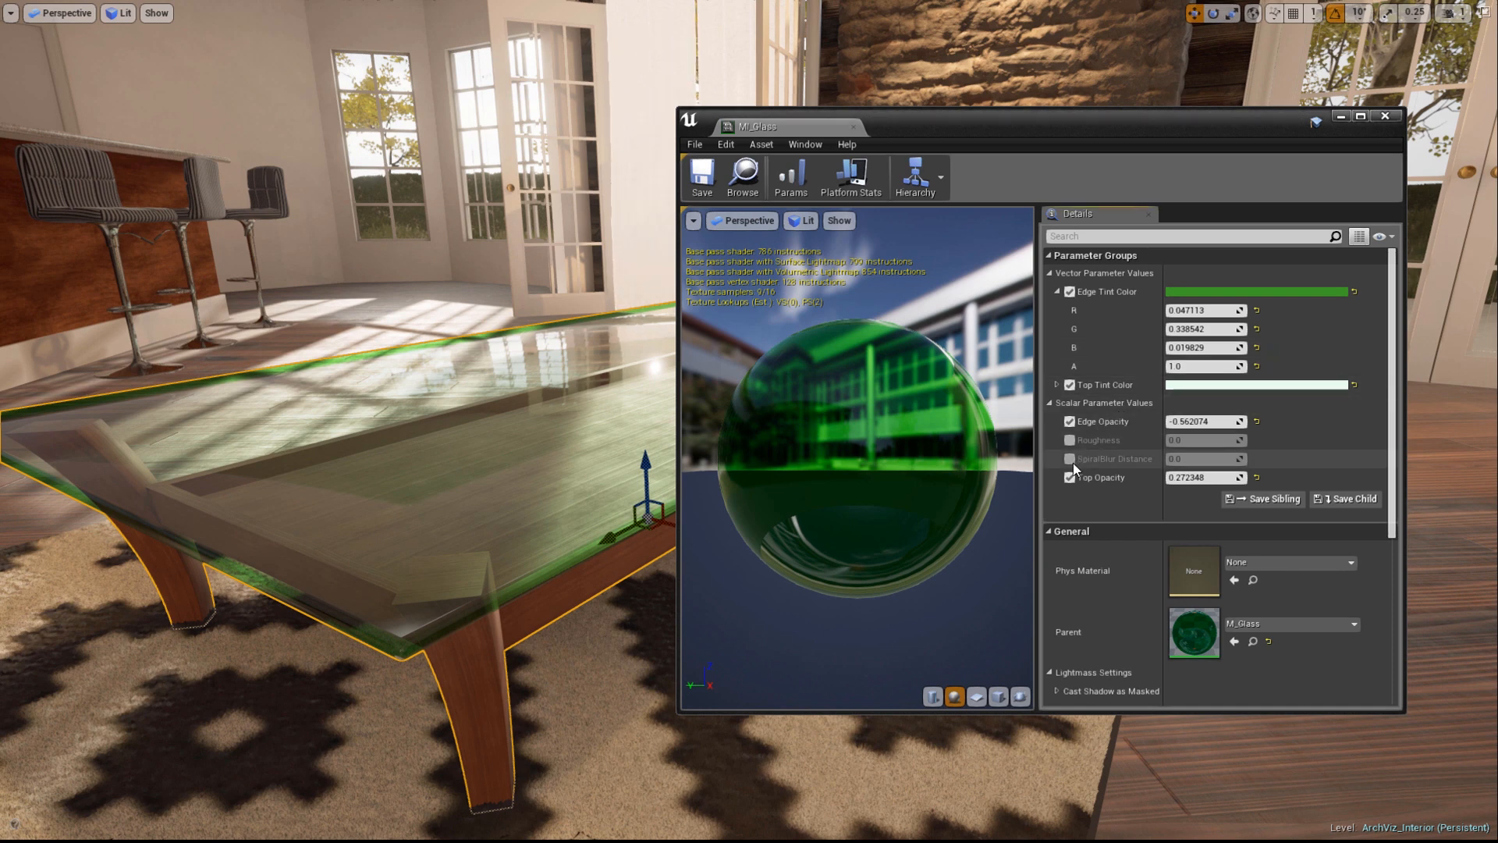
Override SpiralBlur Distance at about 0.006, Top Opacity about 0.28, and a pale bluish top tint
{"action": "left_click", "coordinate": [1068, 459]}
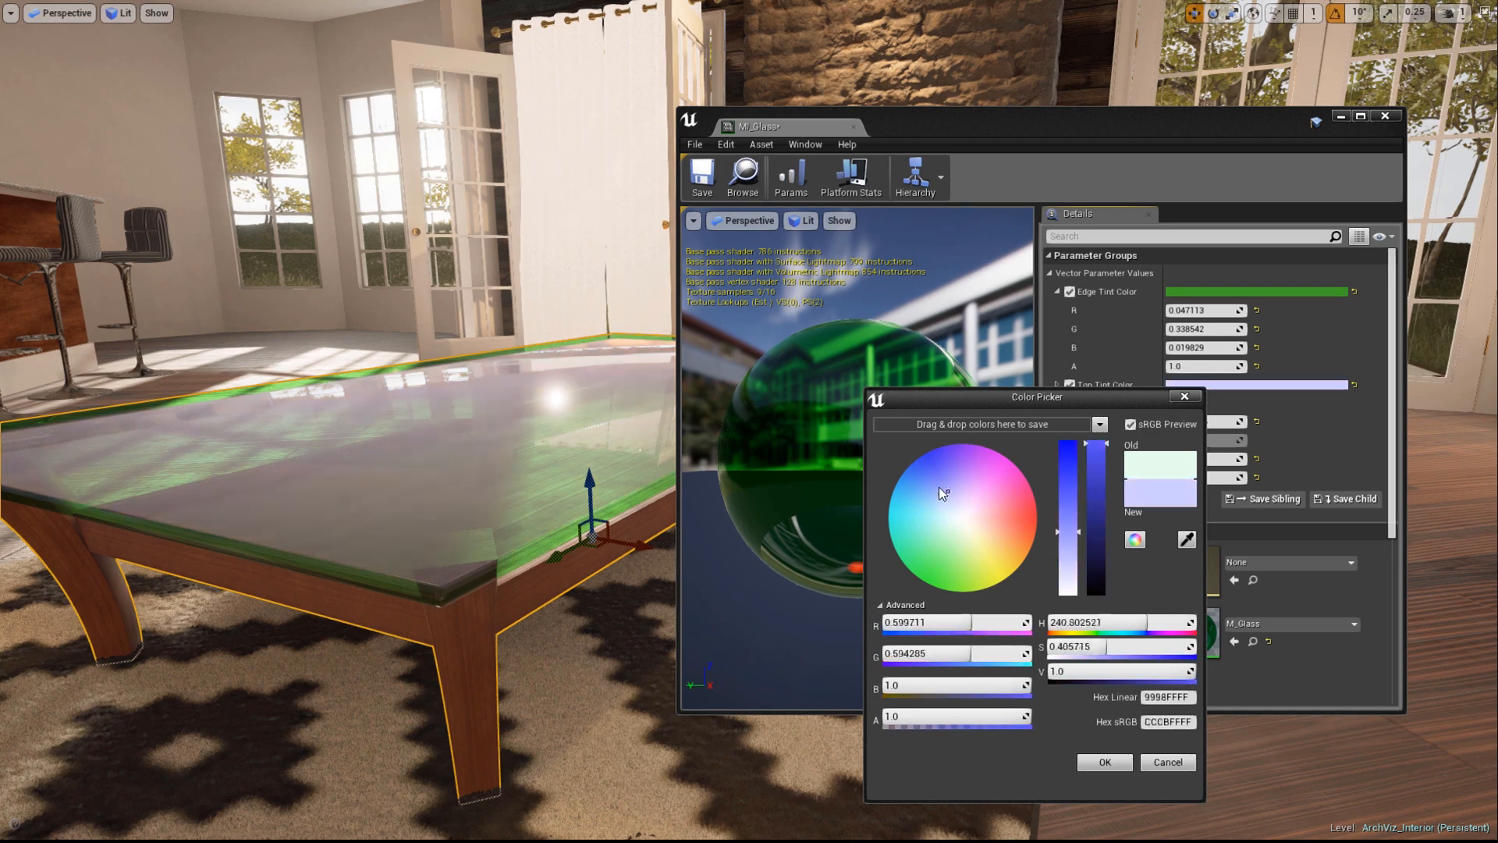
{"action": "left_click", "coordinate": [1105, 762]}
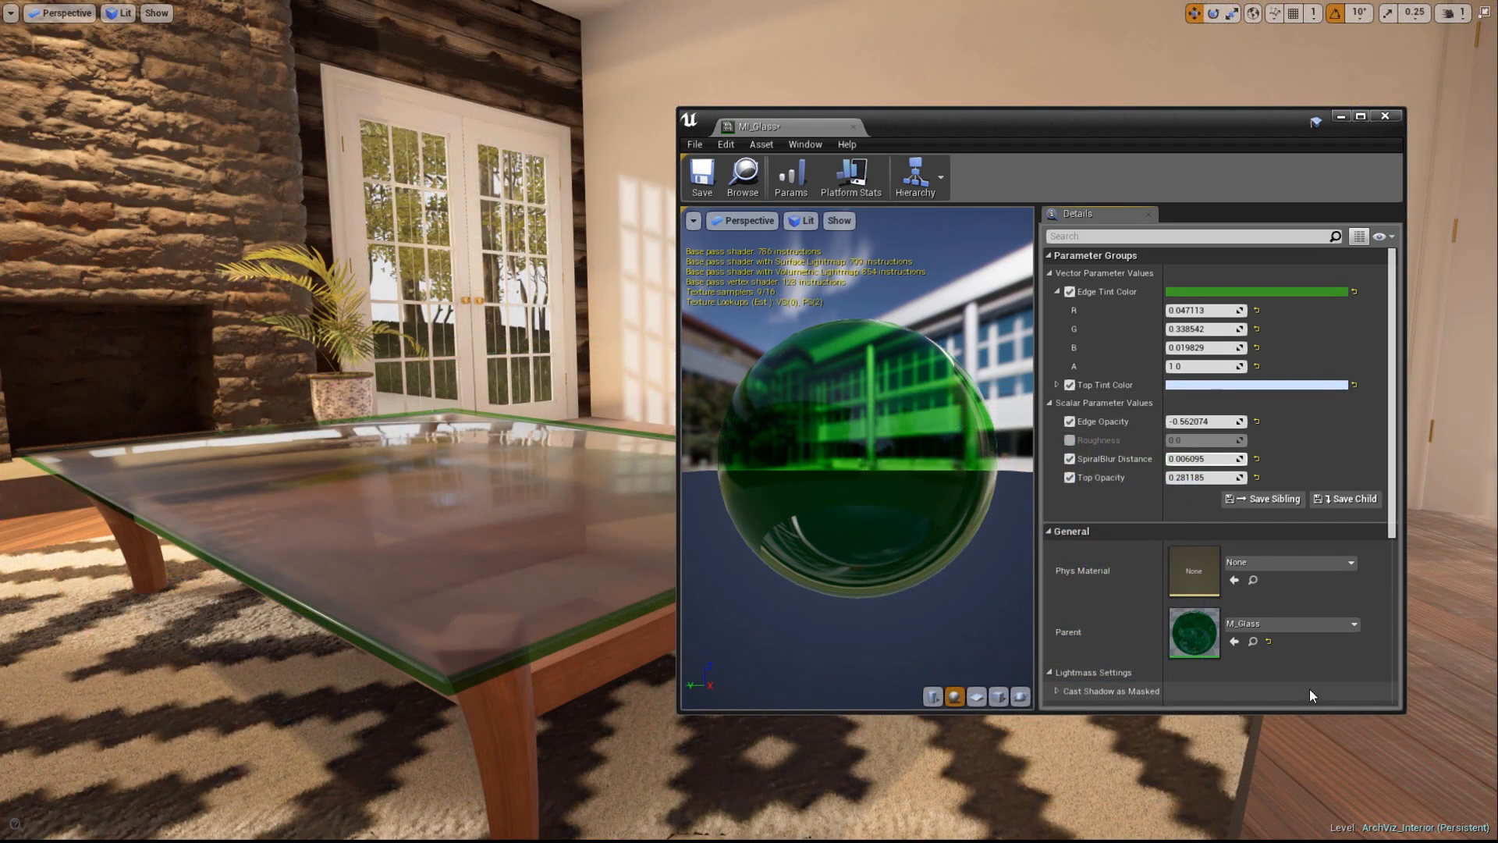